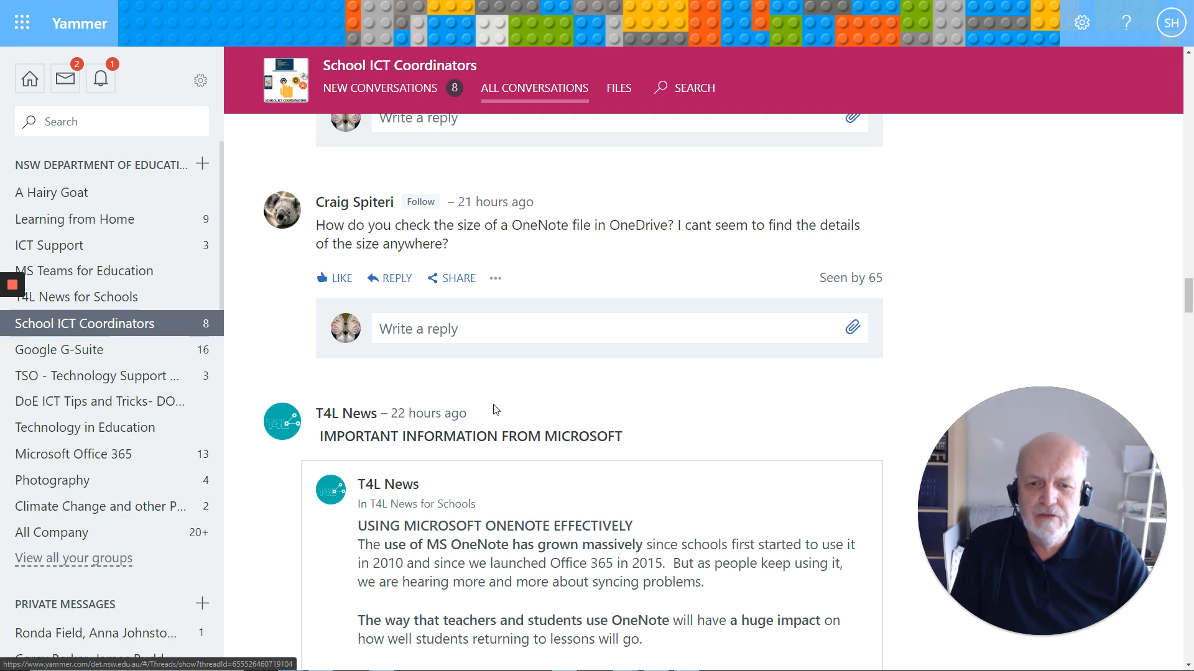
# Step: Scroll the School ICT Coordinators feed down to the T4L News post on OneNote
pyautogui.scroll(-3)
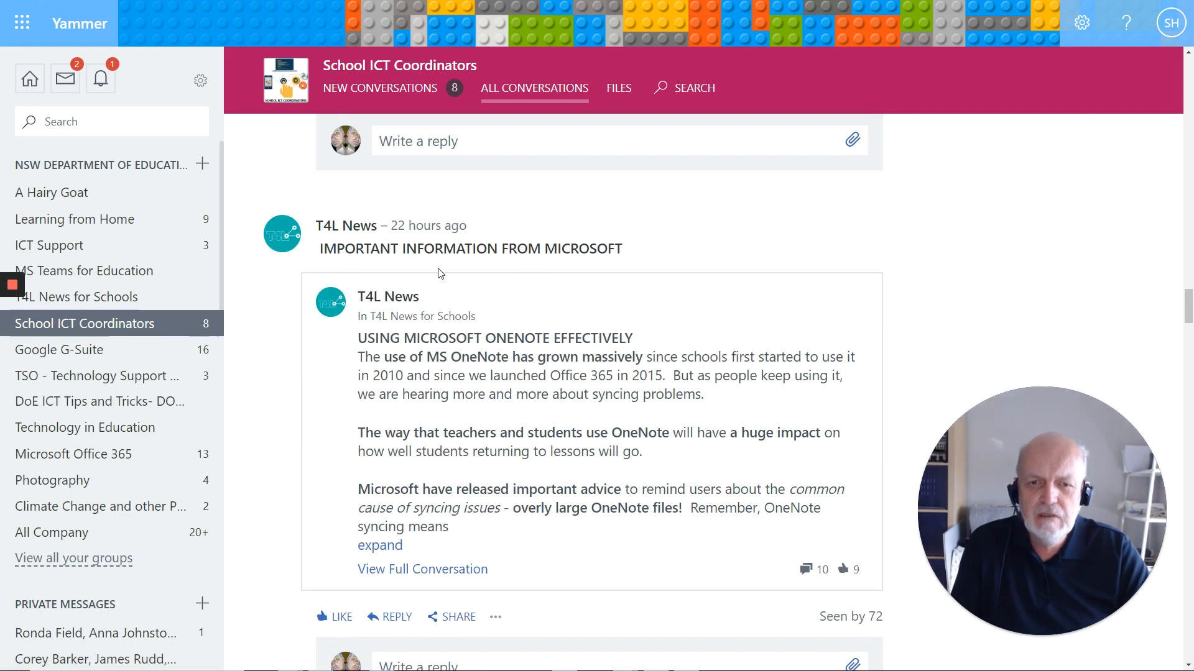
pyautogui.moveTo(486, 291)
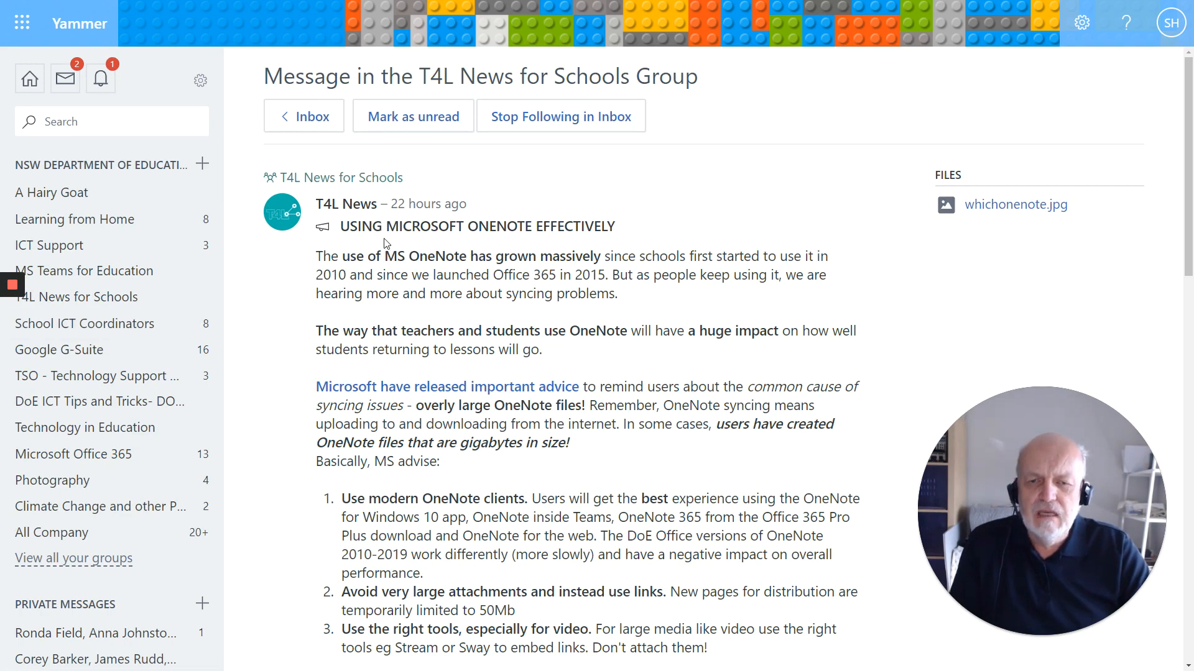
pyautogui.moveTo(602, 232)
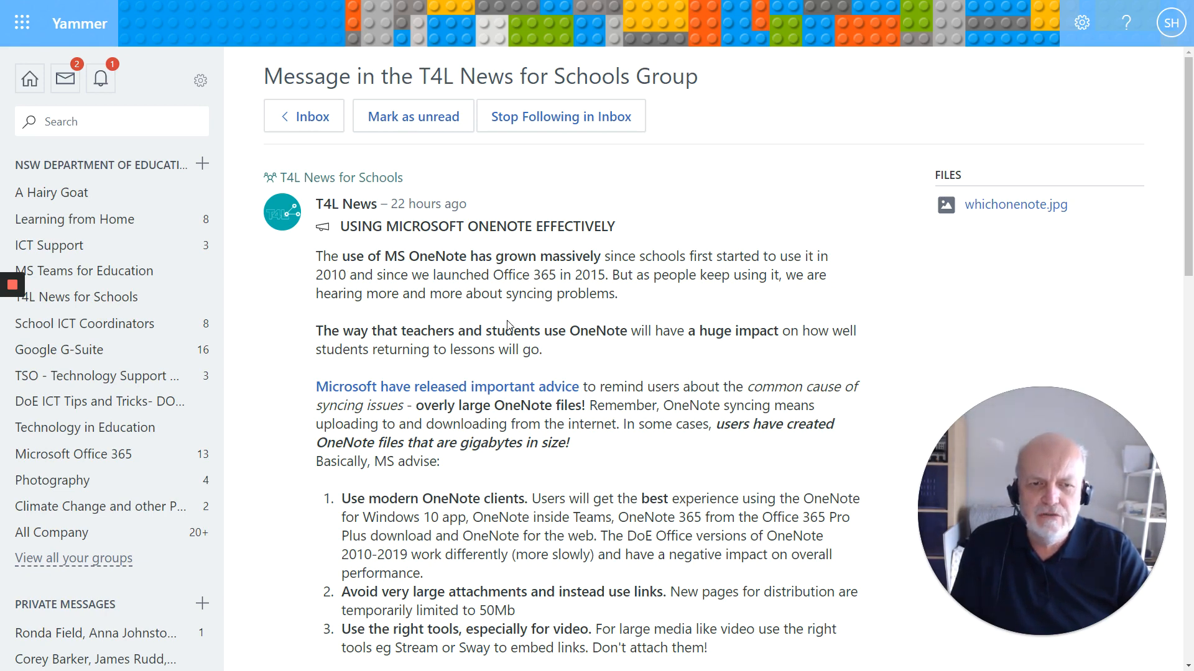
# Step: Read down the full T4L News OneNote message to its advice image and replies
pyautogui.scroll(-3)
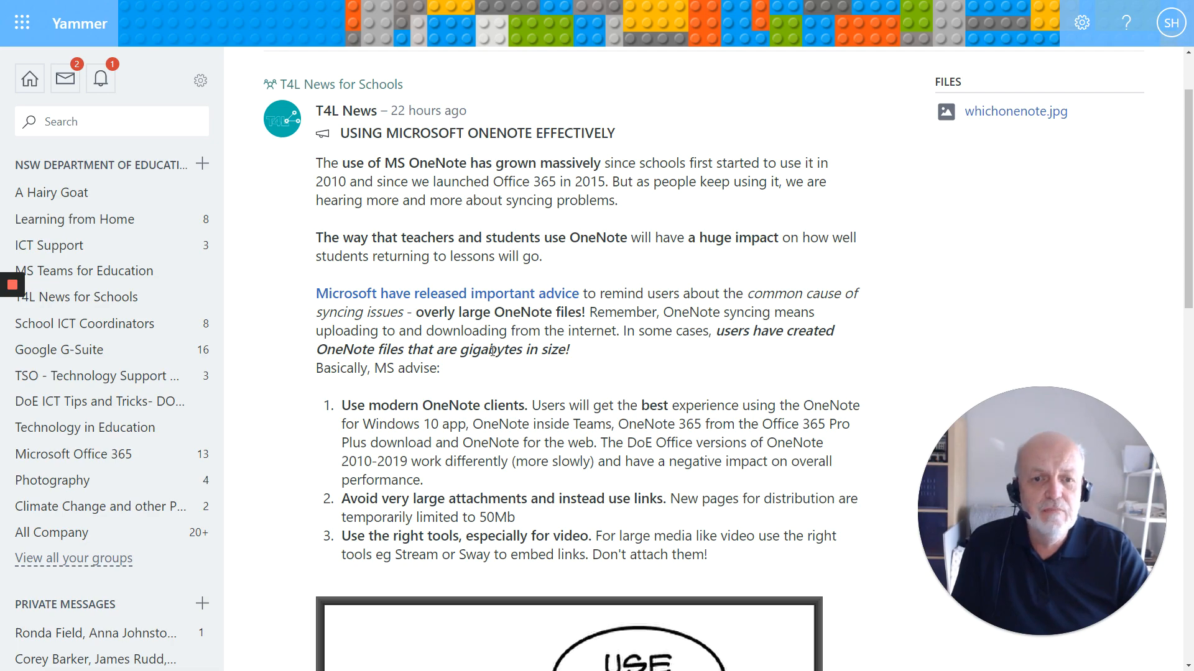
pyautogui.scroll(-3)
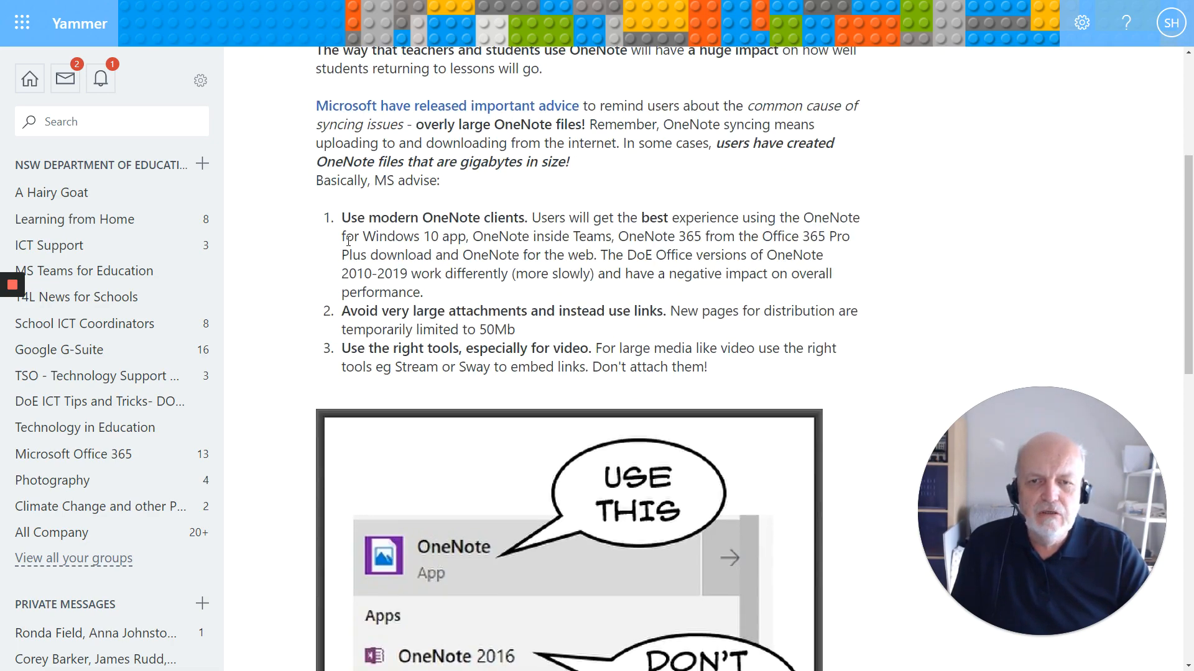
pyautogui.scroll(-3)
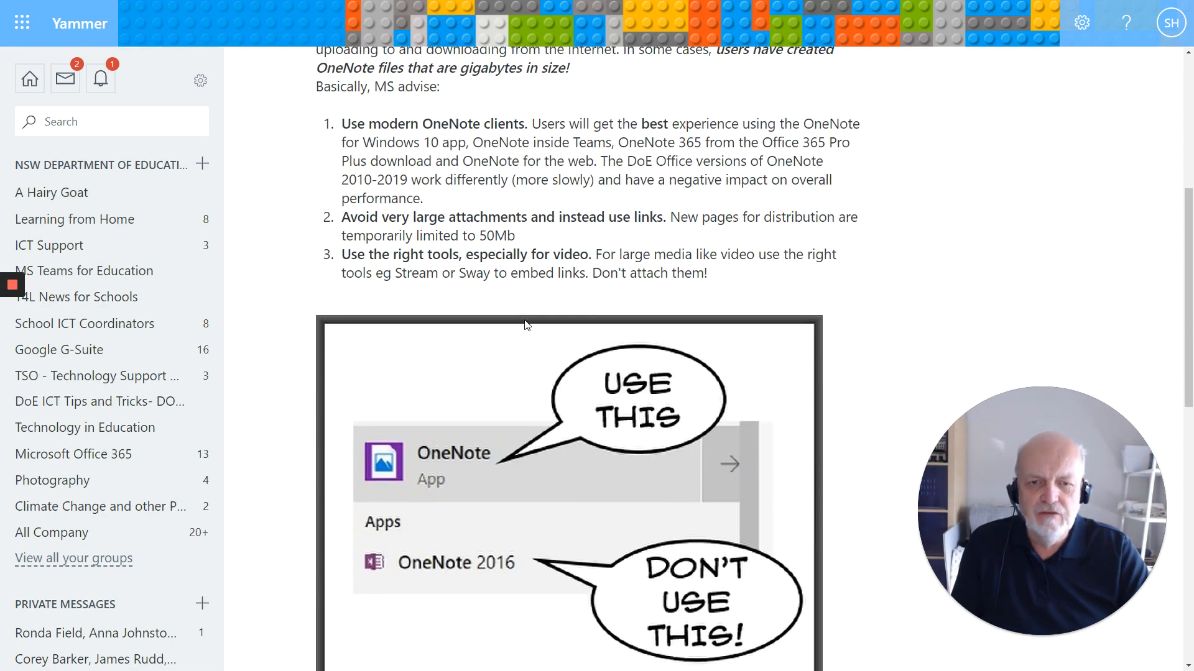
pyautogui.scroll(-3)
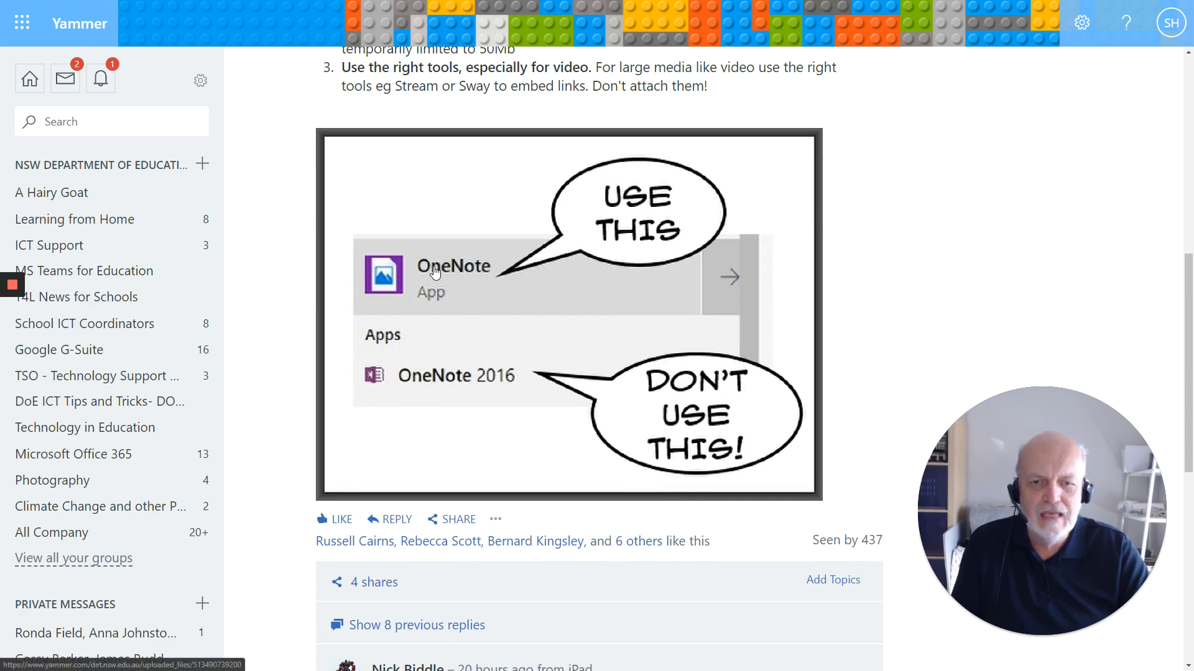
pyautogui.moveTo(439, 395)
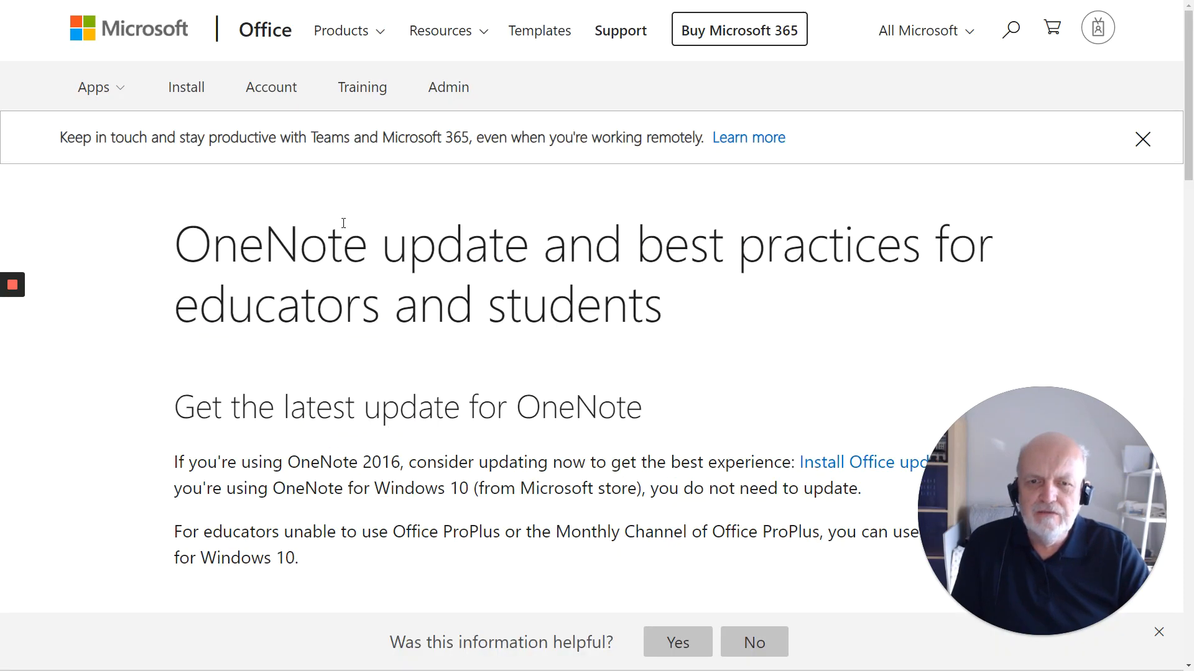
# Step: Read through the OneNote best practices for educators and students article to its end
pyautogui.scroll(-3)
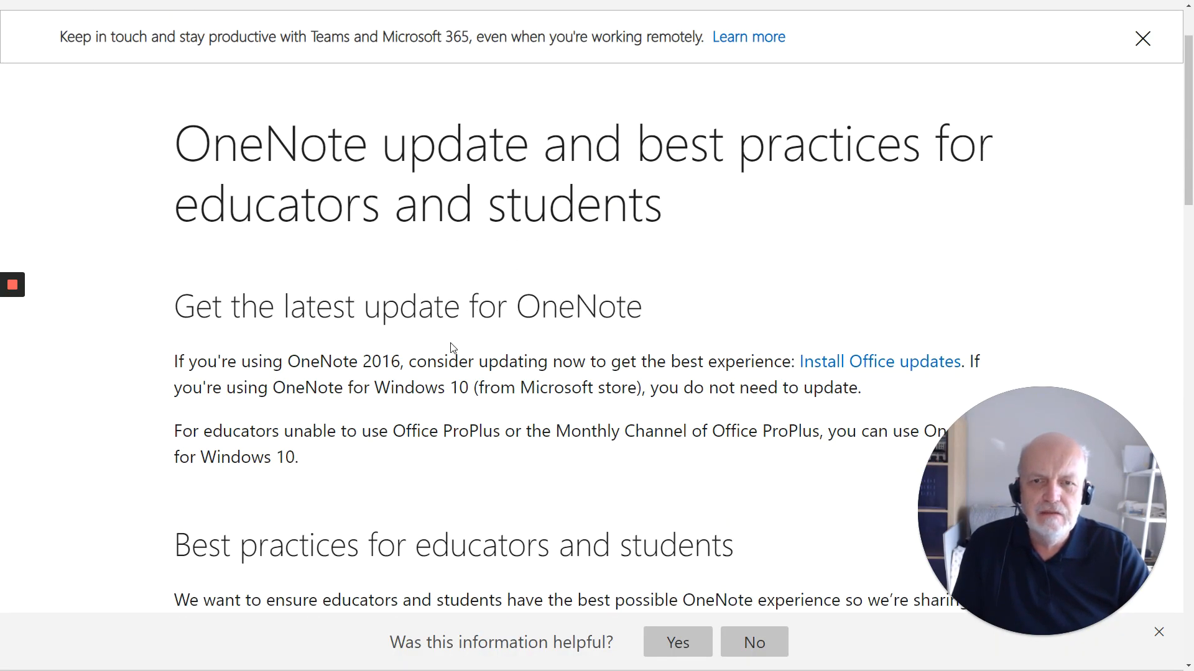
pyautogui.scroll(-3)
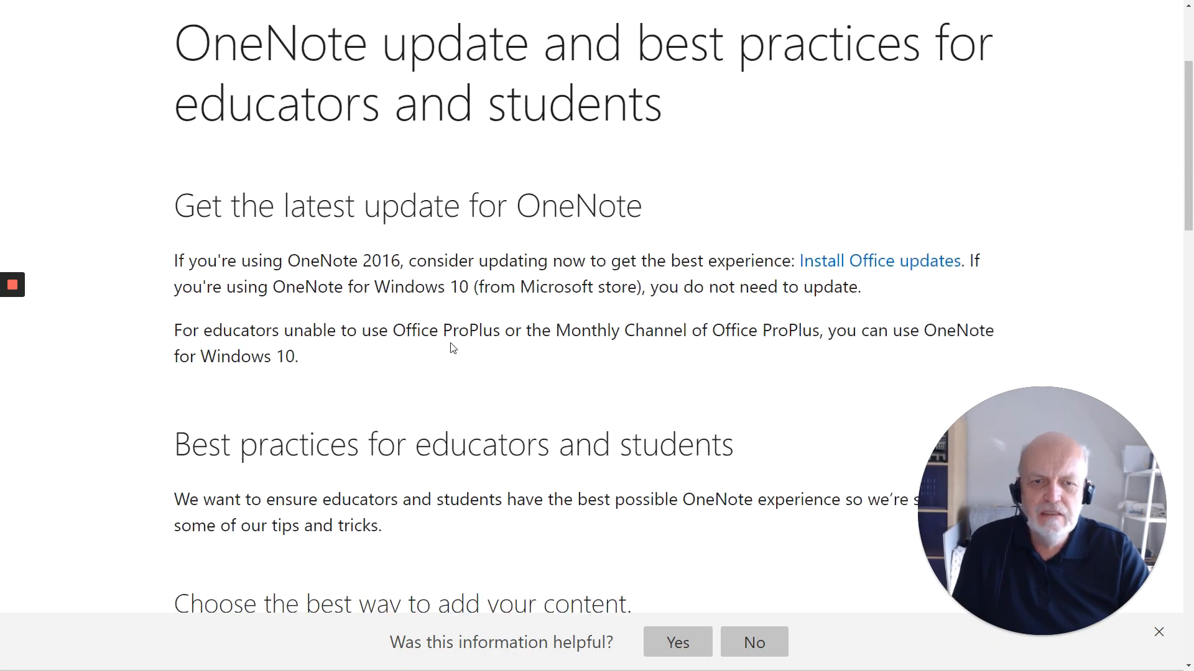
pyautogui.scroll(-3)
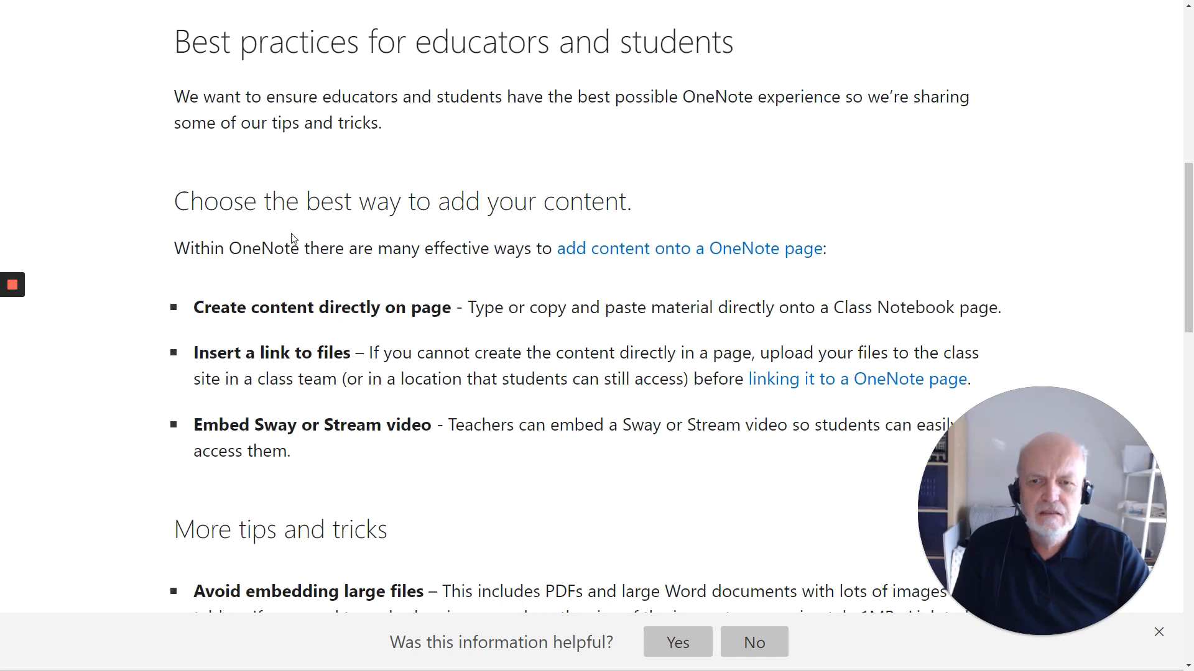
pyautogui.scroll(-3)
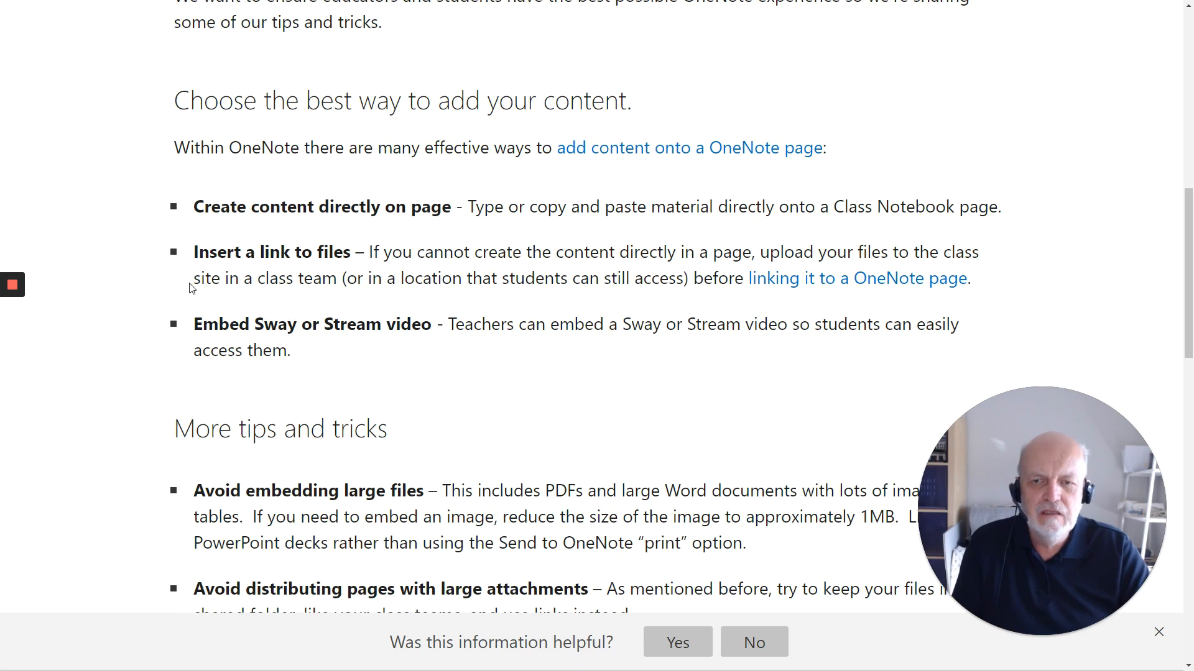
pyautogui.scroll(-3)
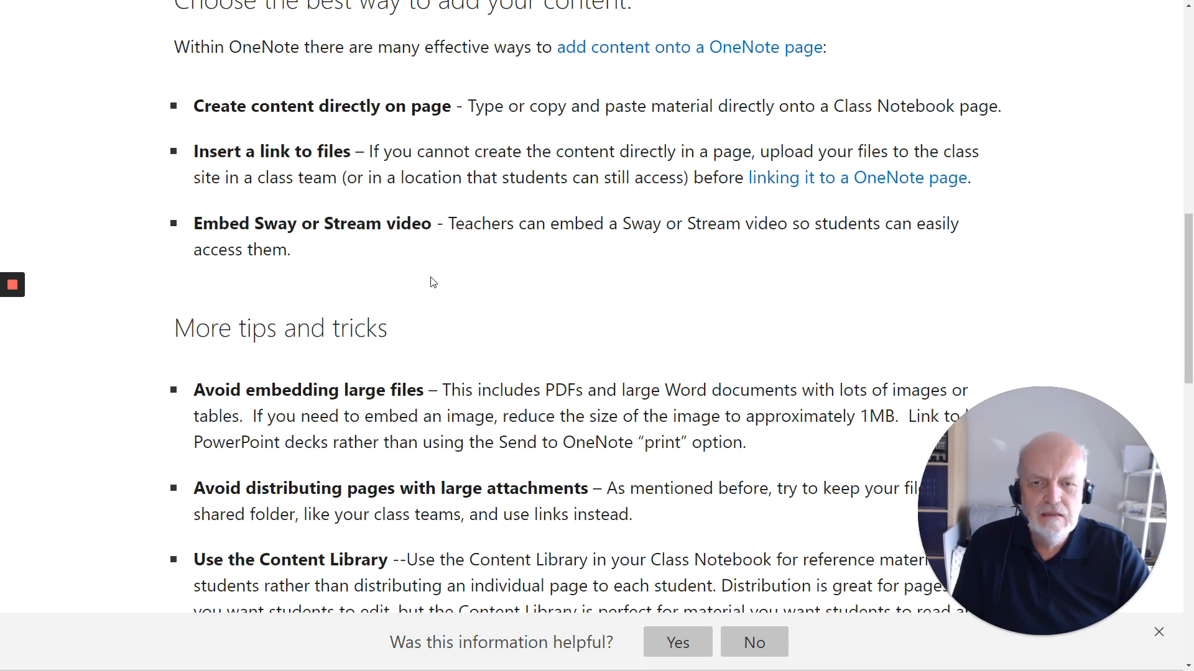
pyautogui.scroll(-3)
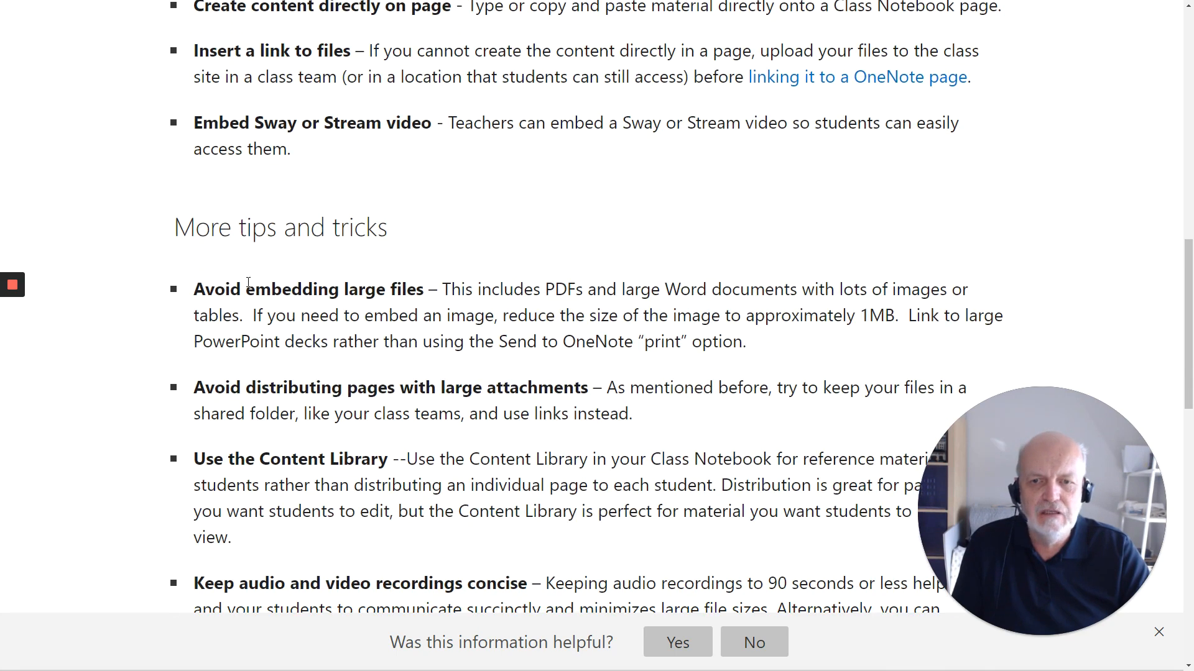
pyautogui.scroll(-3)
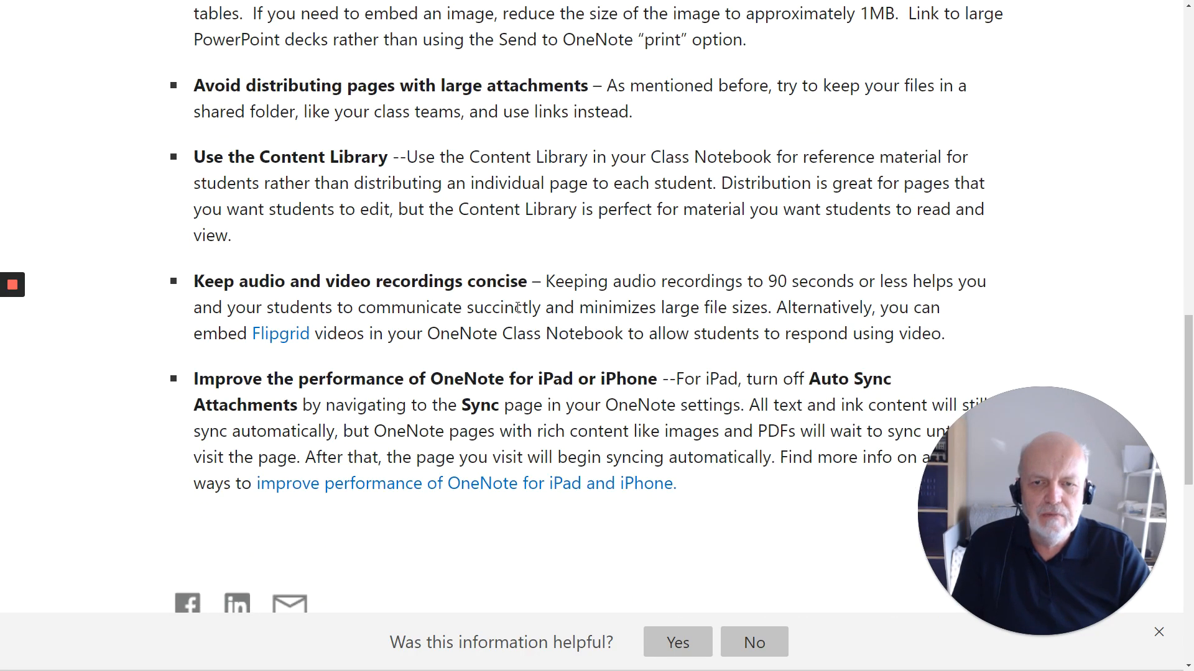
pyautogui.scroll(-3)
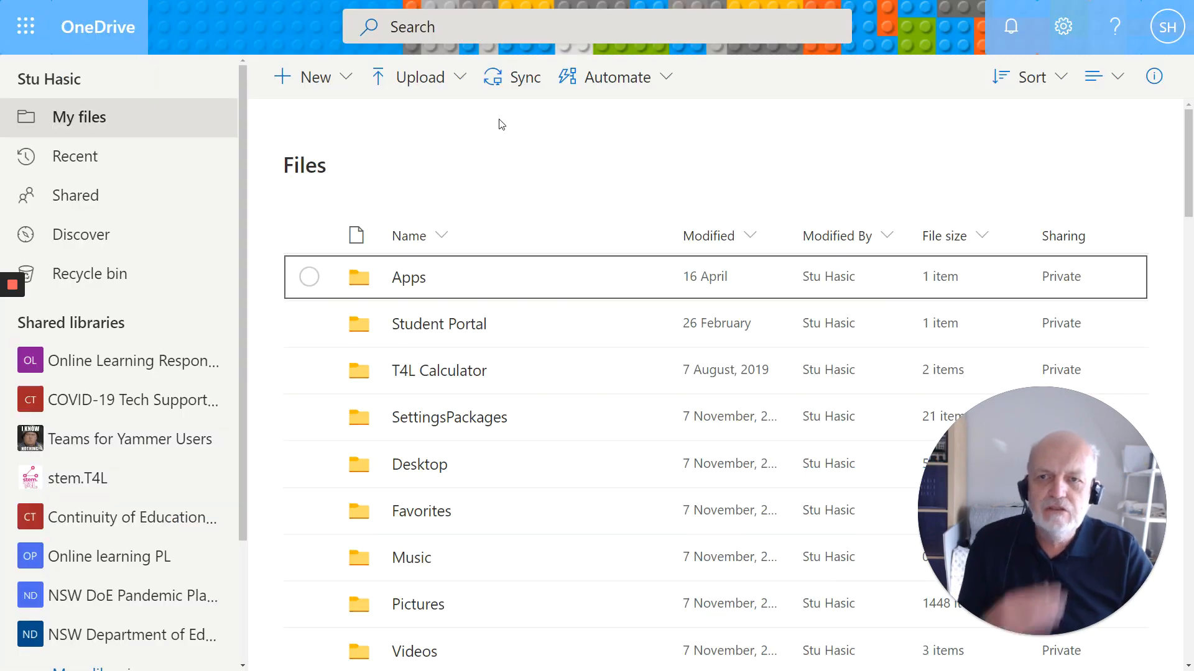
pyautogui.moveTo(552, 135)
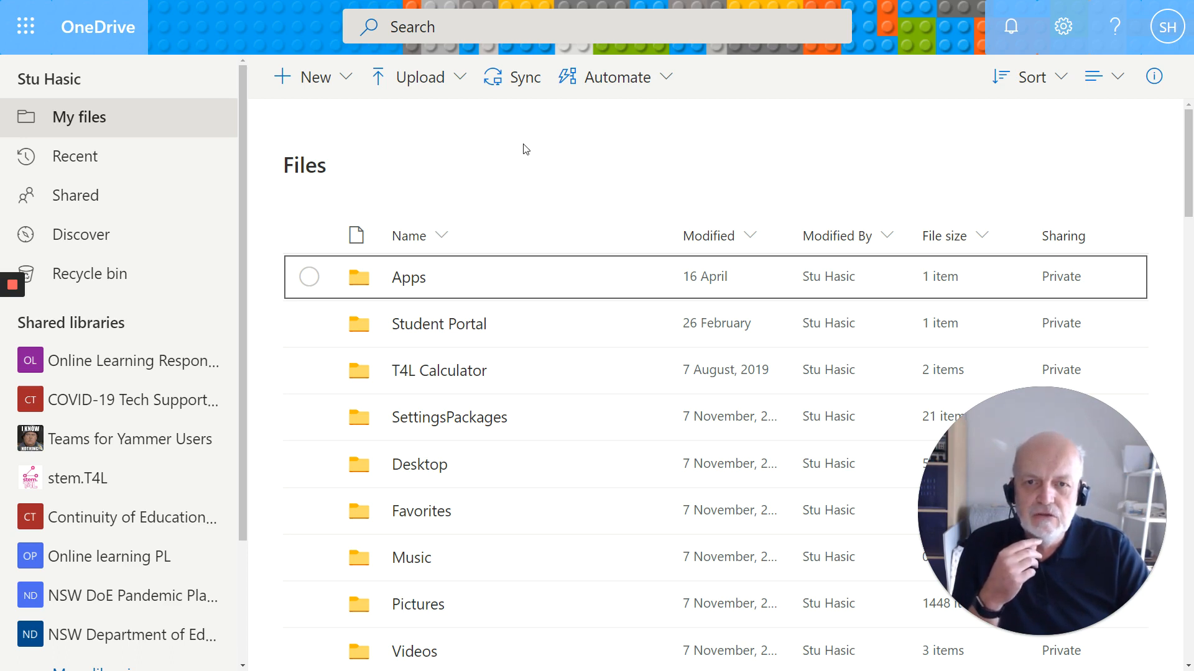
pyautogui.moveTo(522, 245)
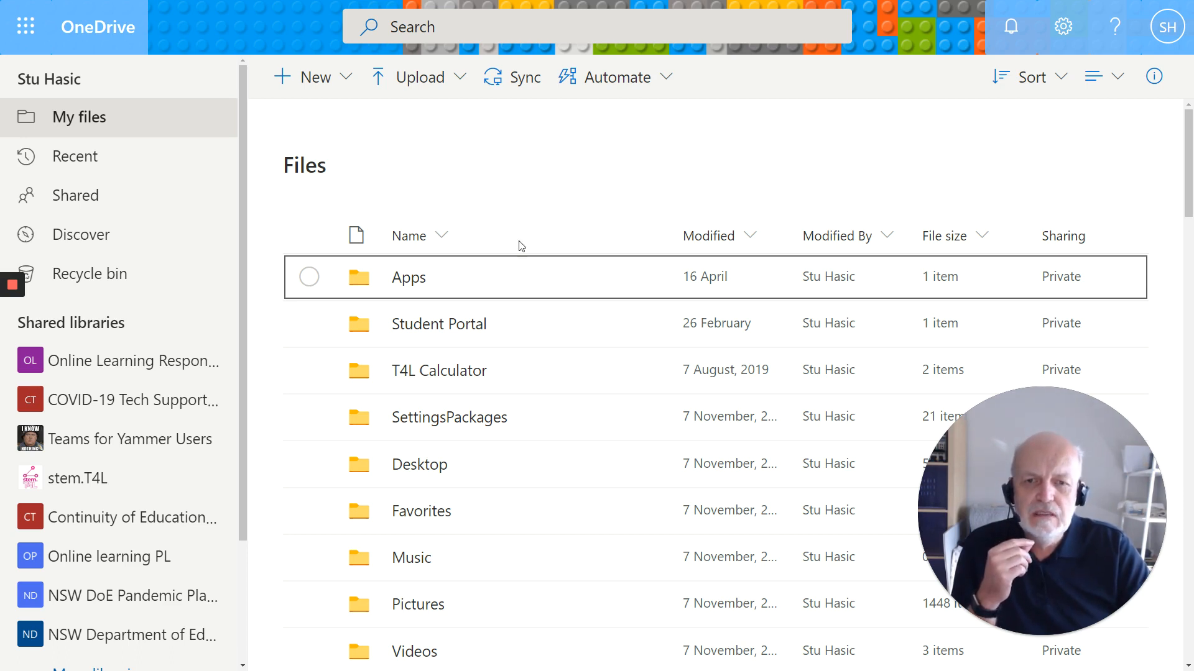
pyautogui.moveTo(1063, 26)
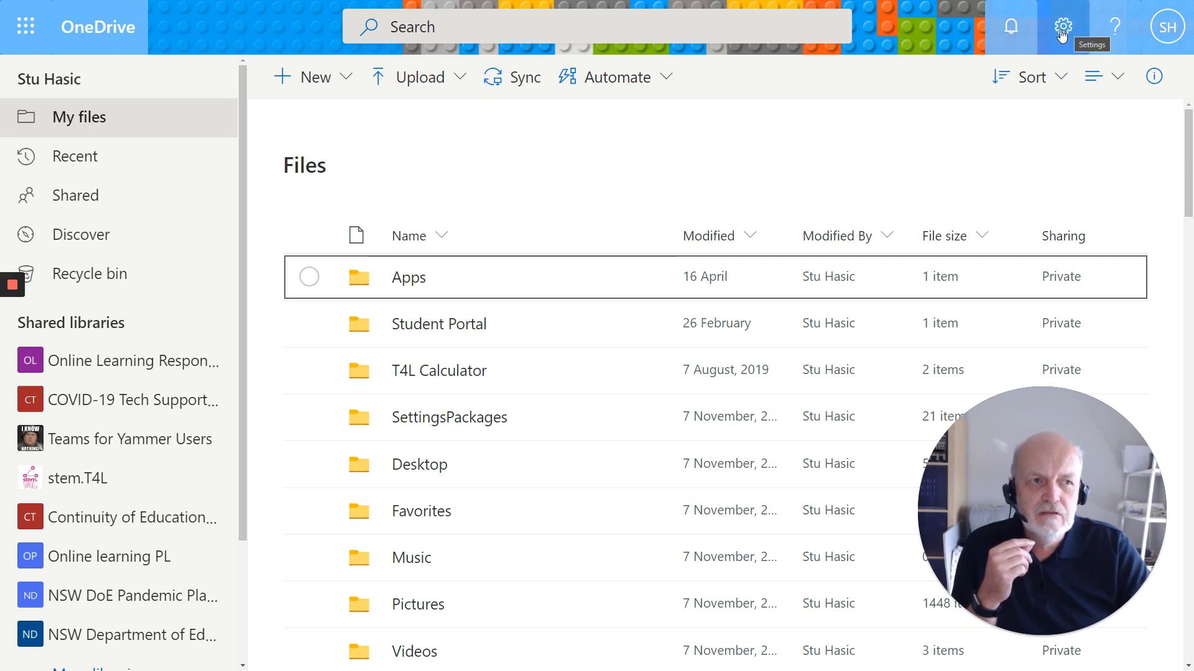
# Step: Go from OneDrive settings through More Settings to the Storage Metrics page
pyautogui.click(1063, 26)
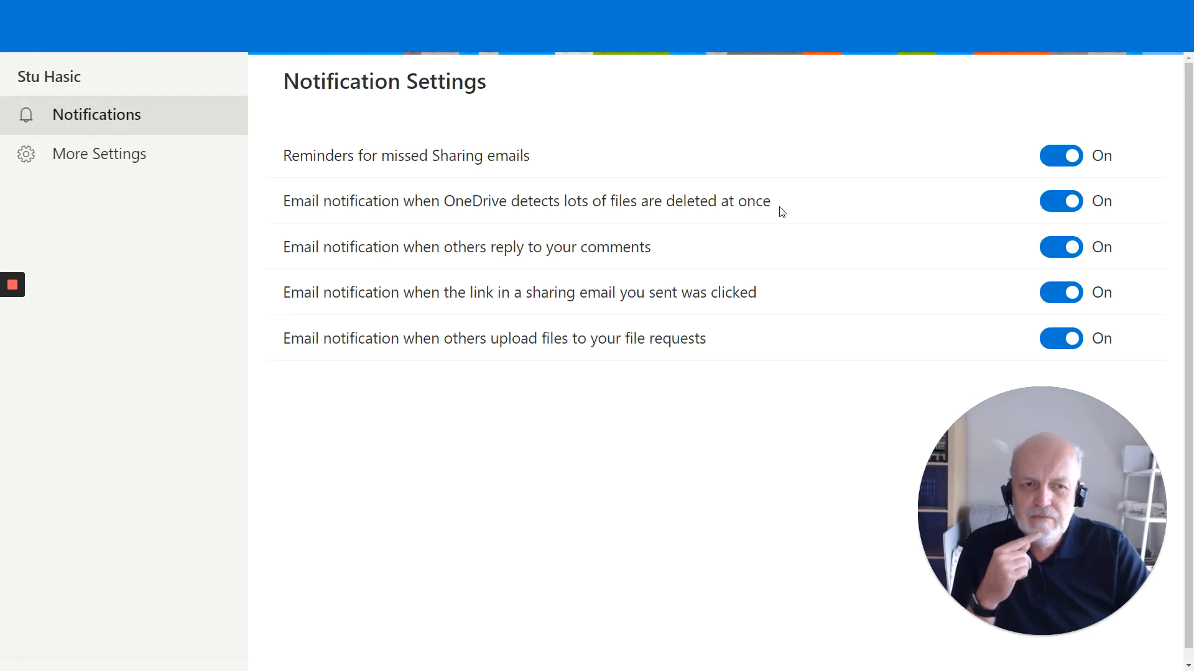
pyautogui.moveTo(95, 198)
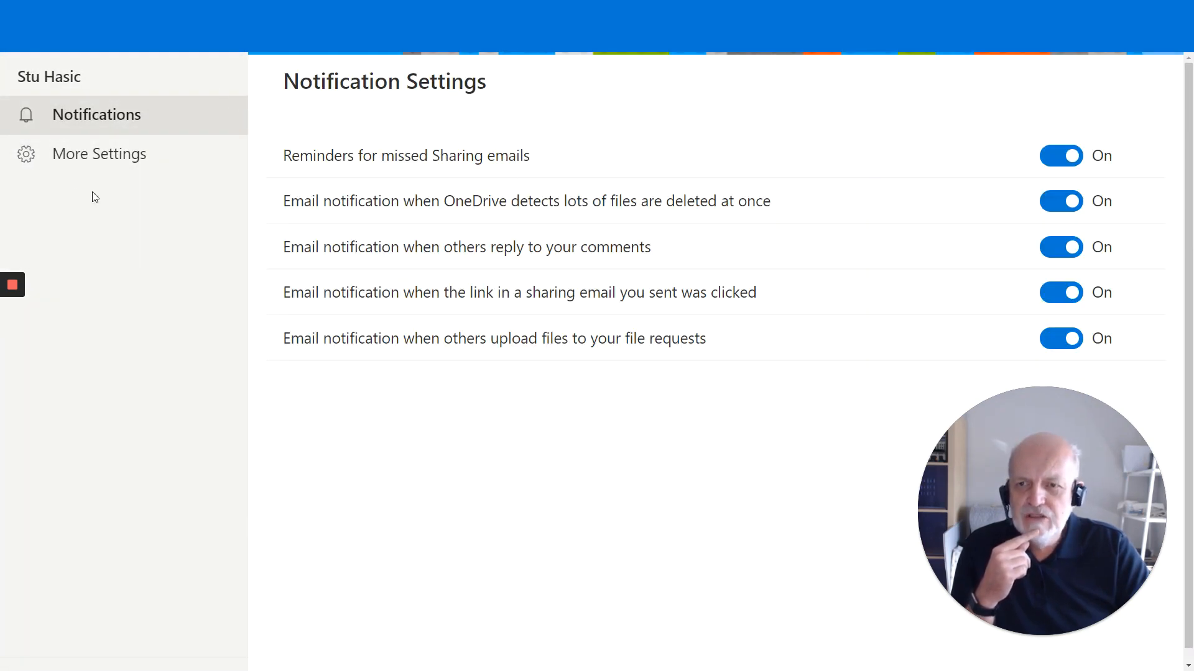
pyautogui.click(100, 154)
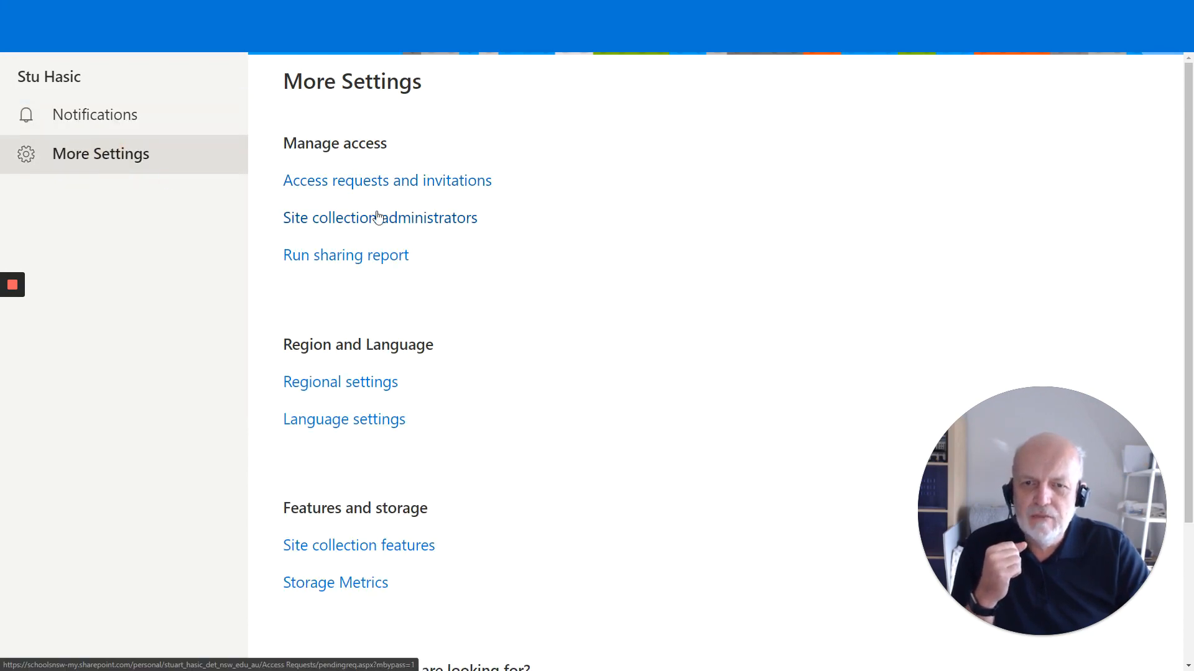
pyautogui.scroll(-3)
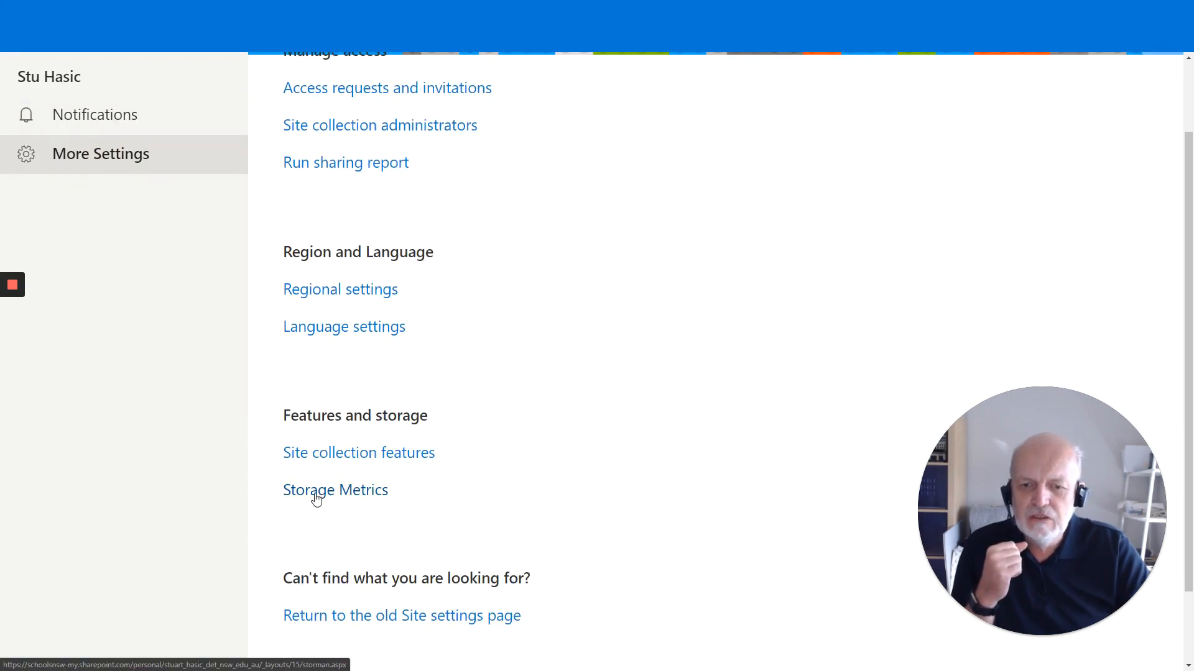
pyautogui.click(334, 489)
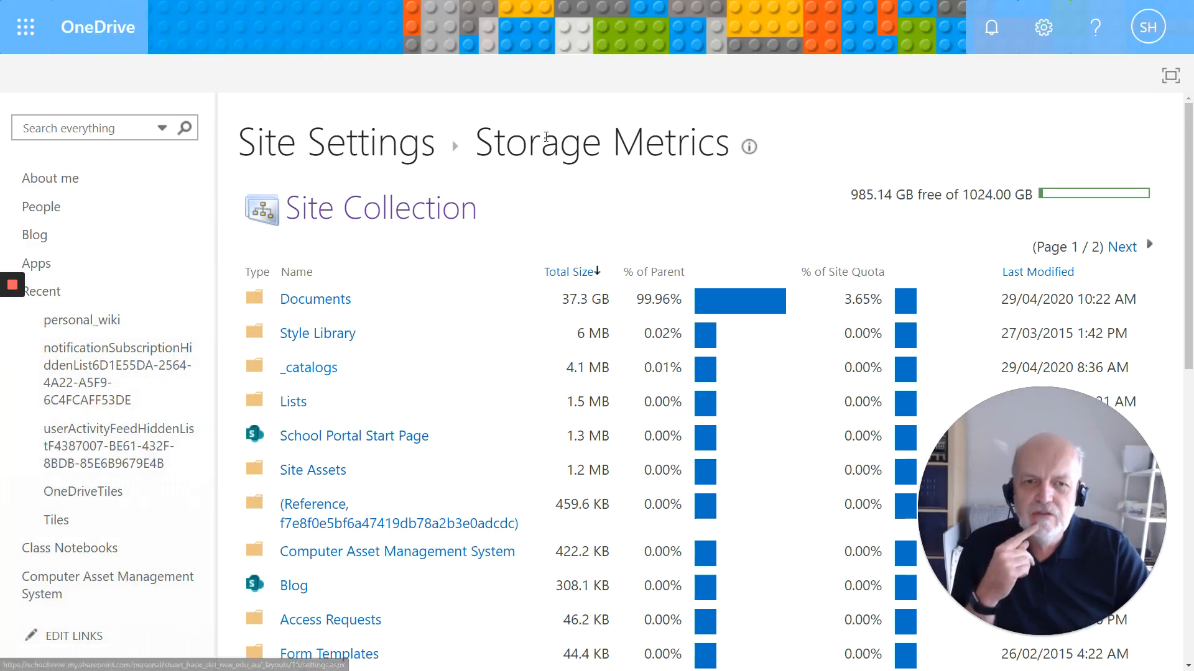
# Step: Drill into the Documents library to see storage used by each folder
pyautogui.scroll(-3)
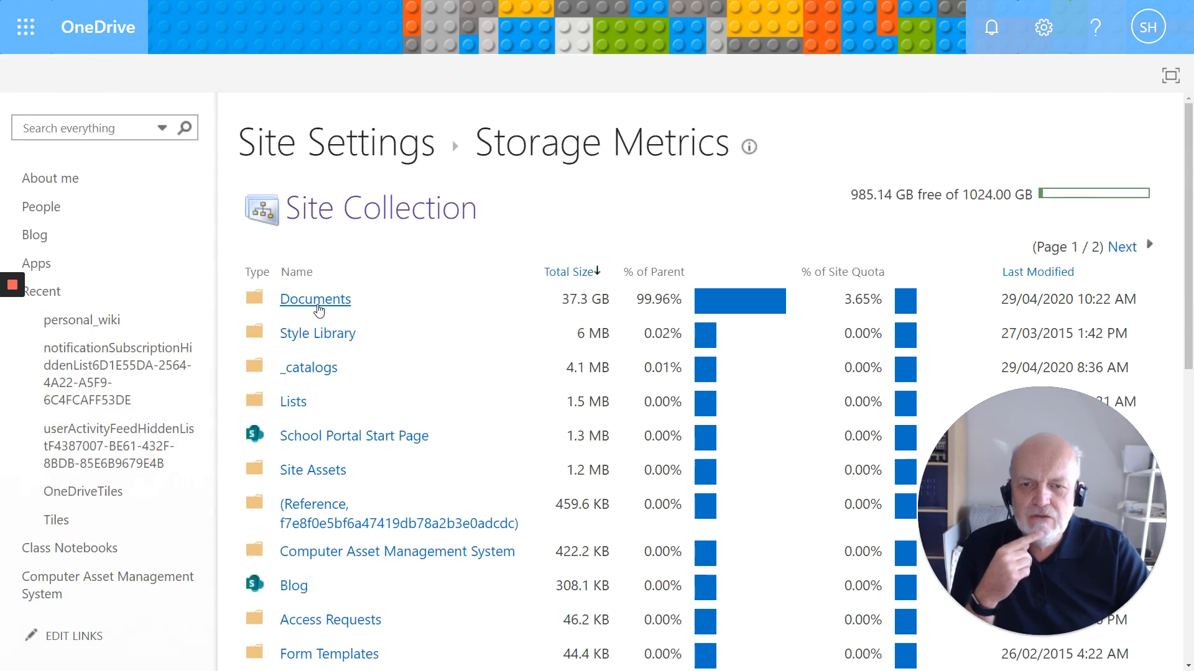
pyautogui.click(315, 298)
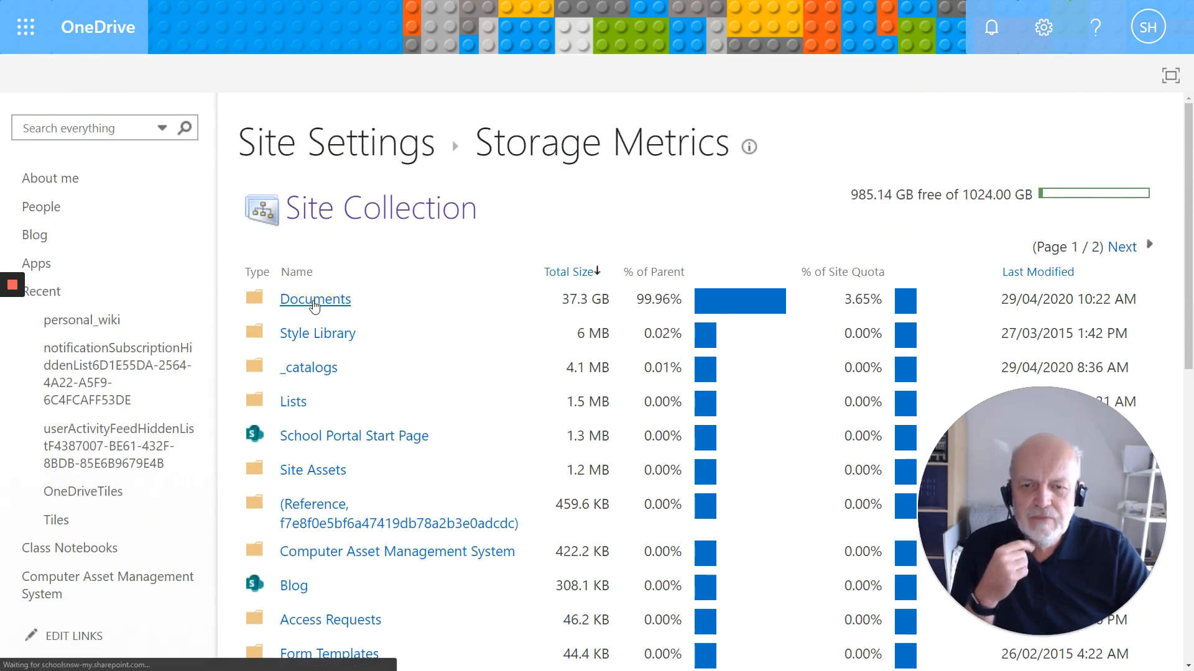
pyautogui.click(315, 299)
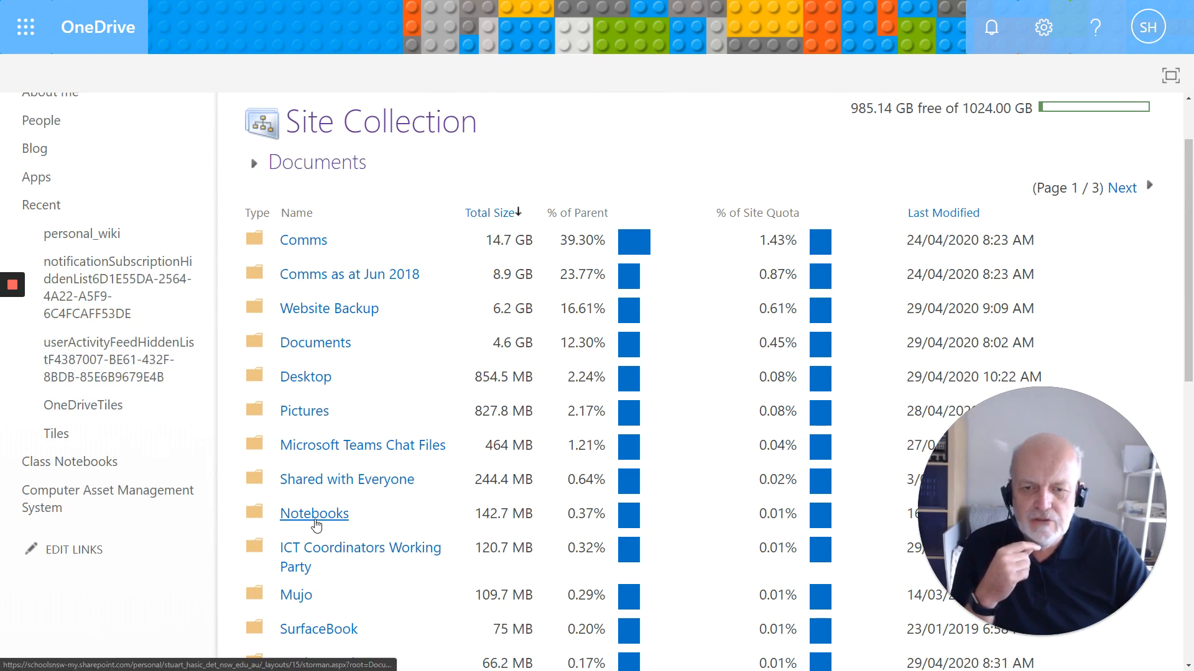
# Step: Drill into the Notebooks folder to list each OneNote notebook's total size
pyautogui.click(314, 513)
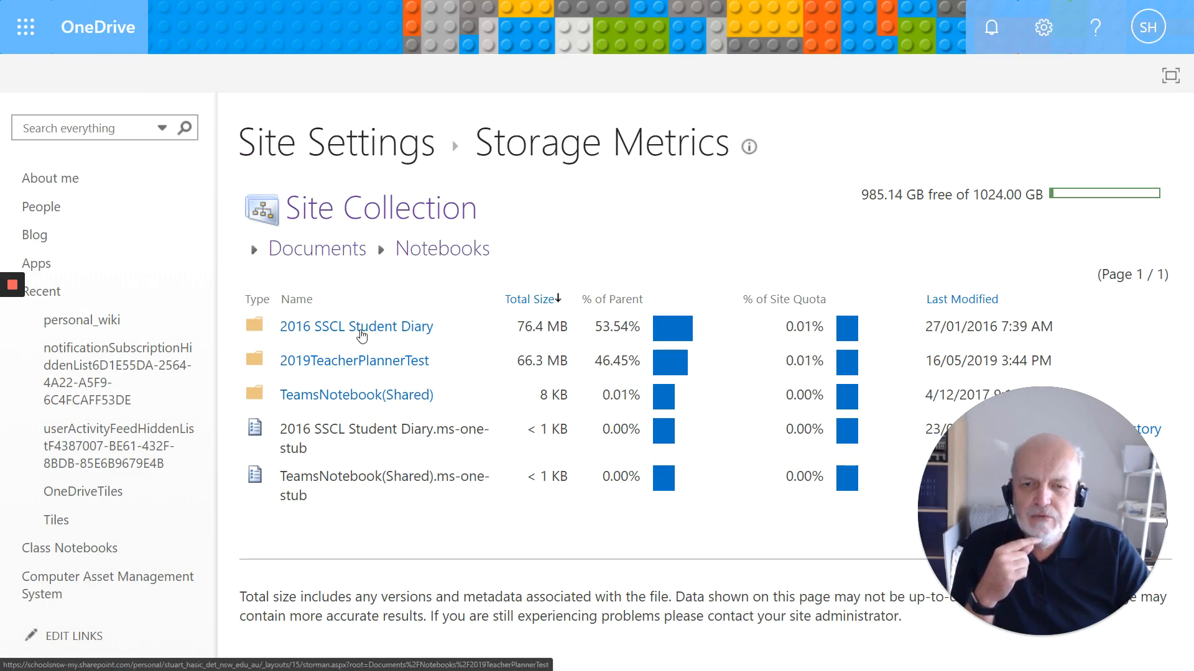
pyautogui.moveTo(353, 360)
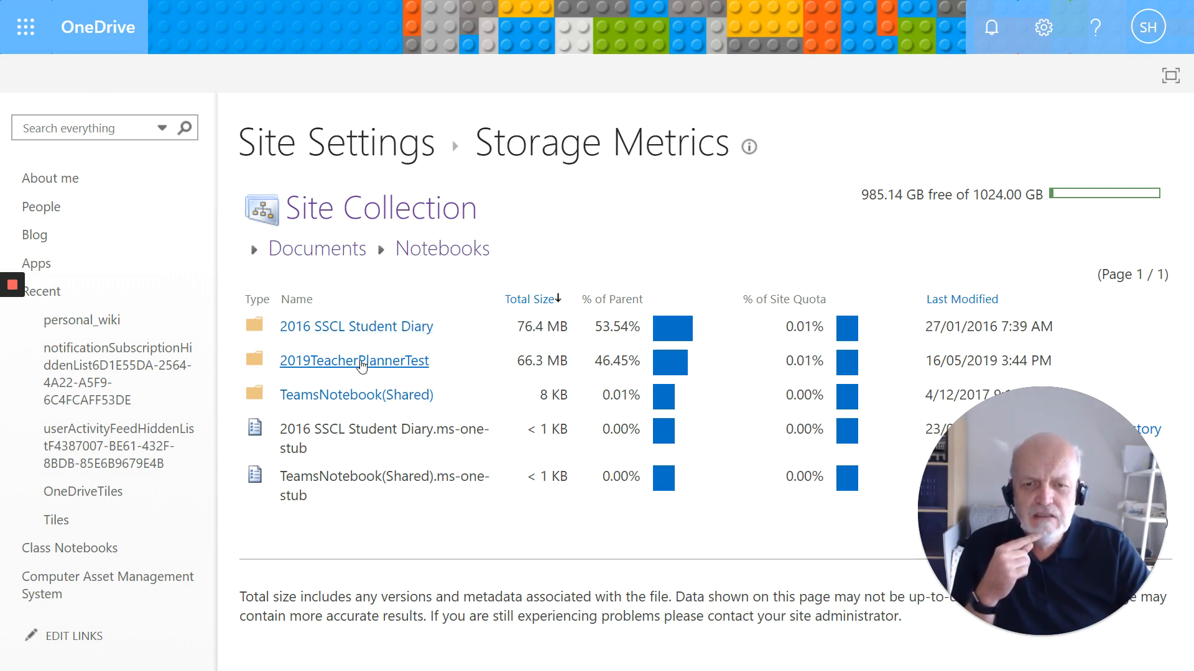
pyautogui.moveTo(506, 362)
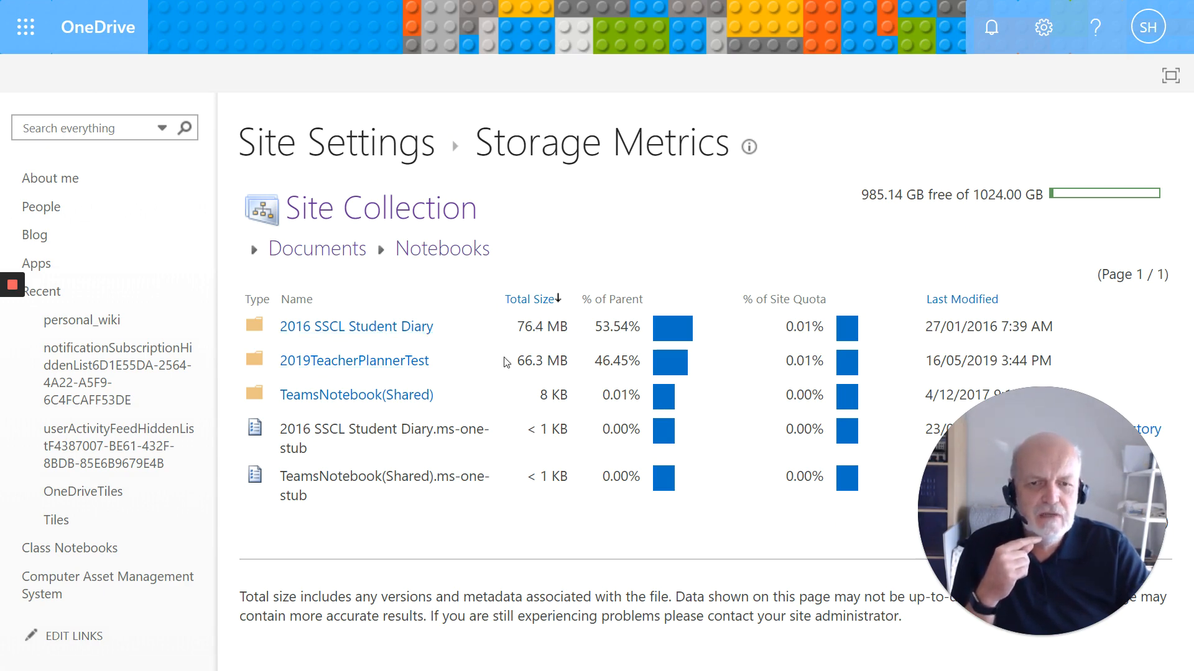
pyautogui.moveTo(449, 385)
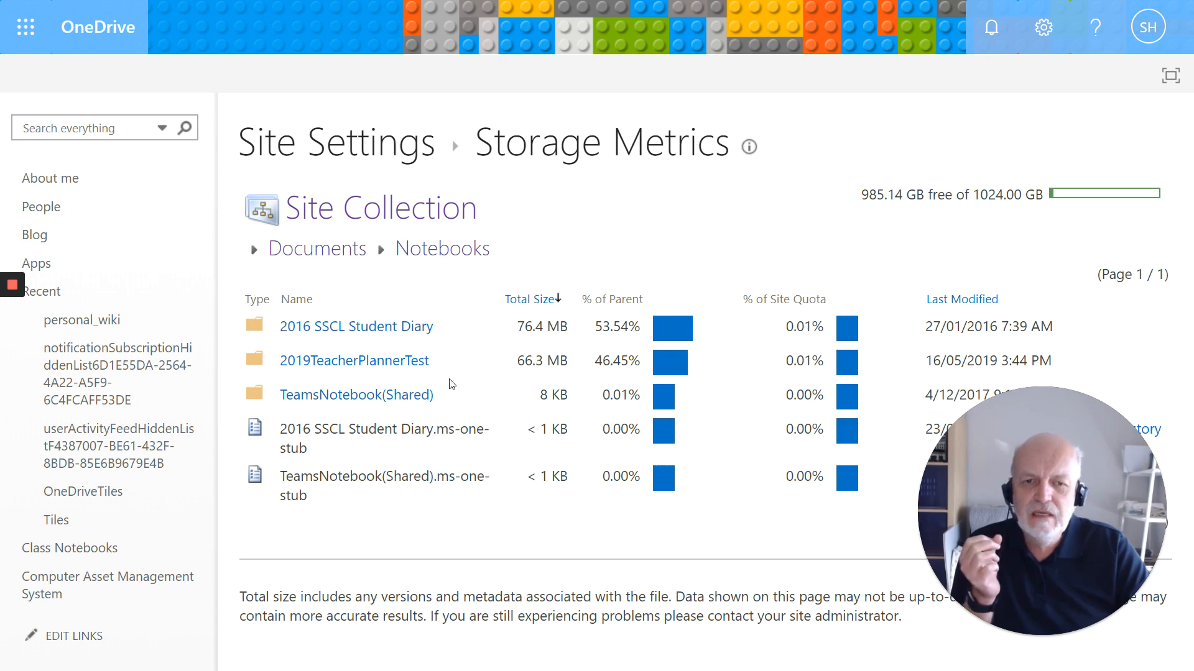